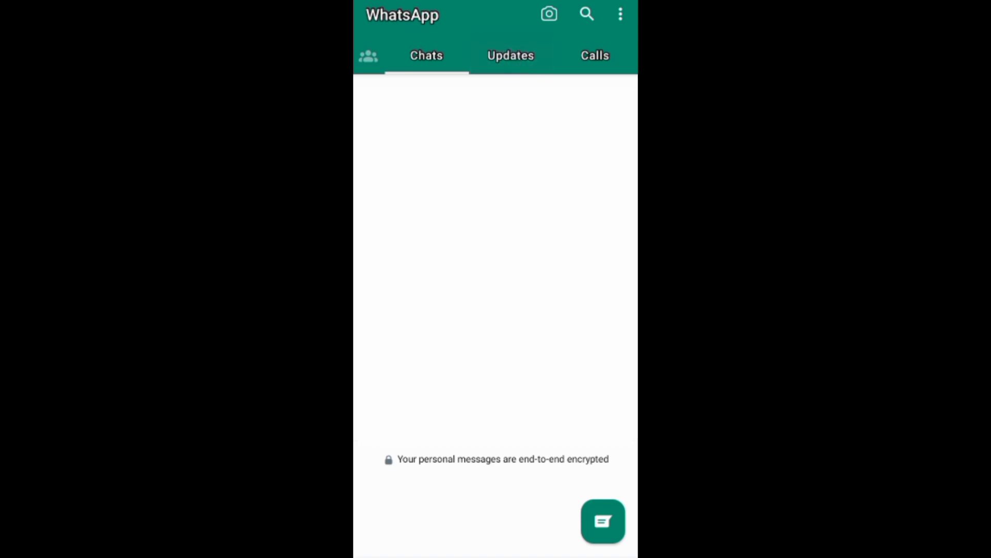
# Step: From the Updates page, choose Create channel from the add-channel options
pyautogui.click(510, 55)
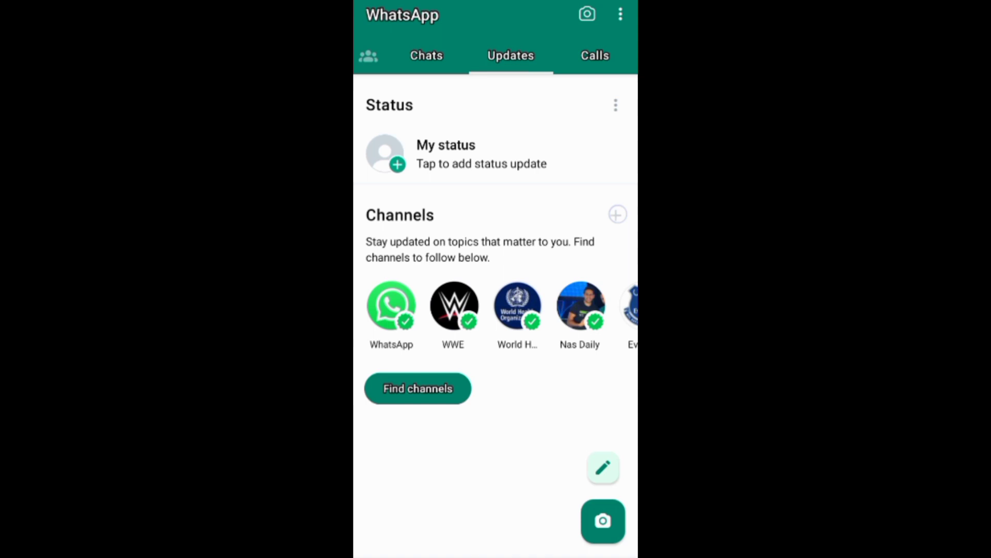
pyautogui.click(616, 214)
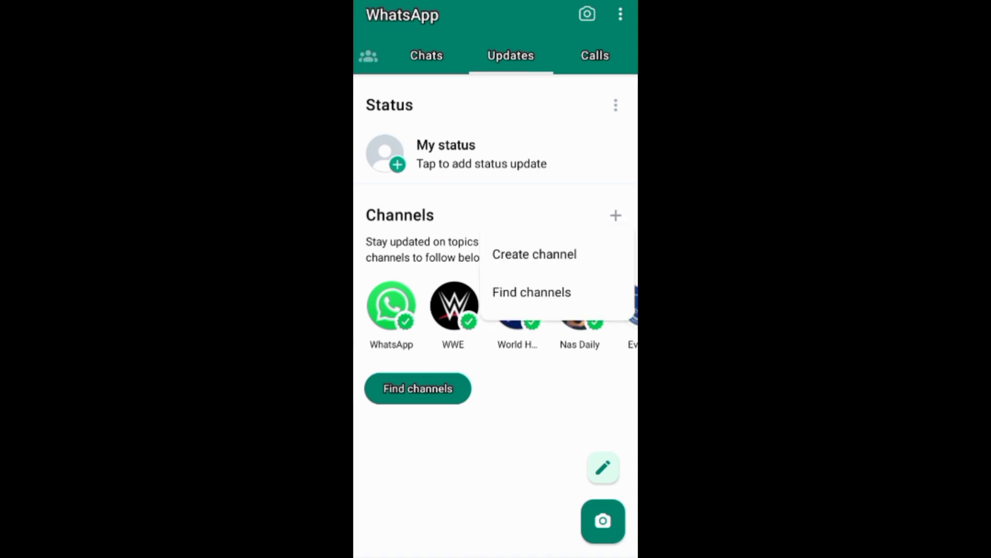
pyautogui.click(534, 254)
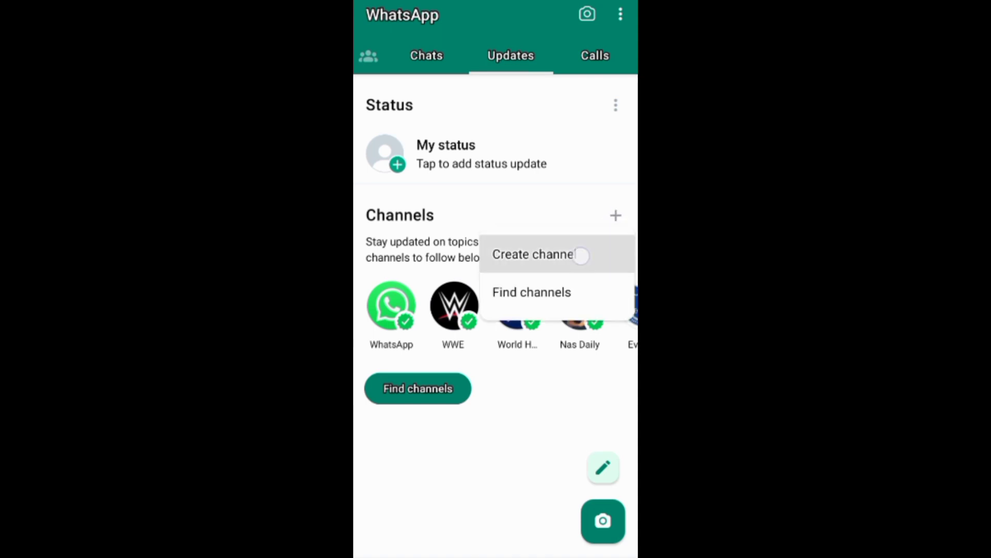
# Step: Continue past the channel introduction to the new channel form for Jan OnTech
pyautogui.click(533, 254)
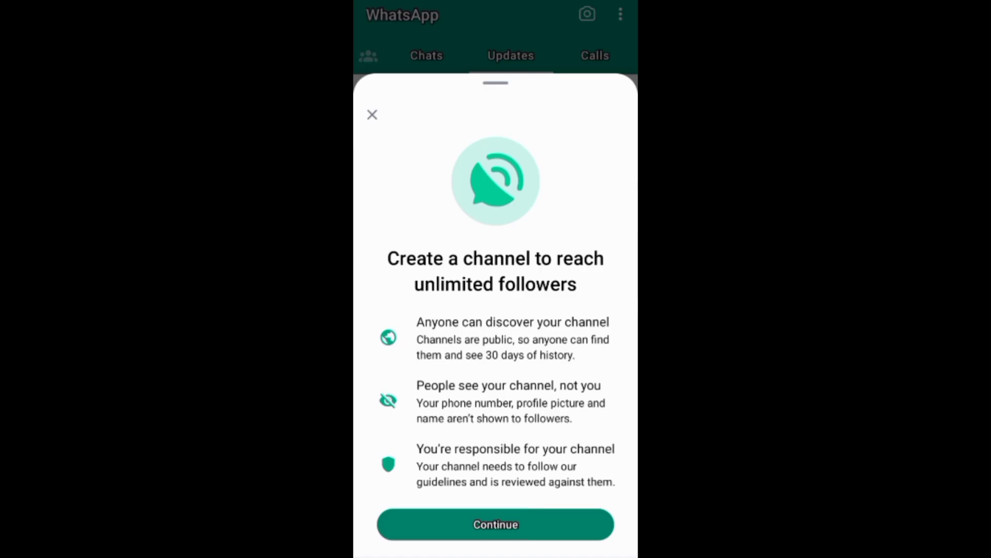
pyautogui.click(495, 524)
pyautogui.write('Everything tech.')
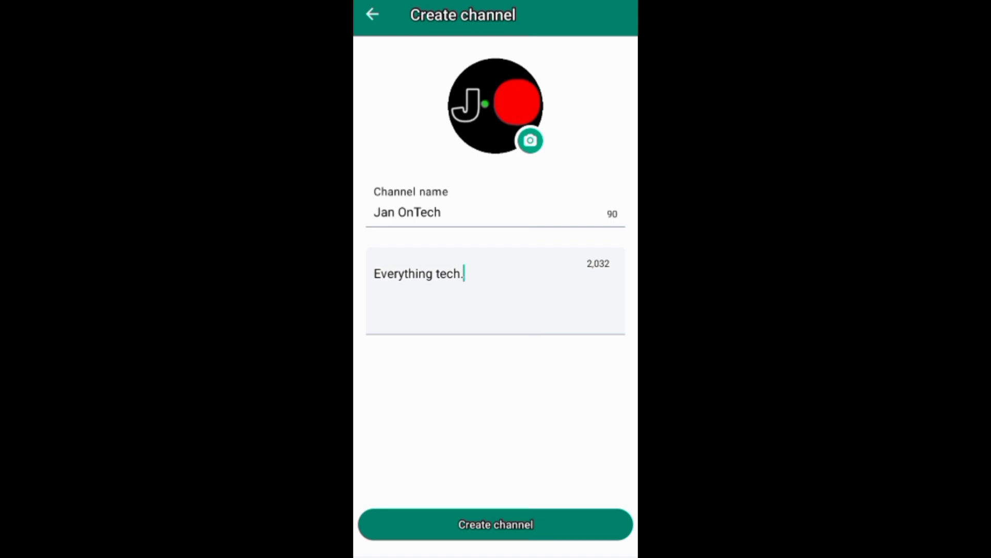
# Step: Create the Jan OnTech channel and dismiss the About this channel notice
pyautogui.click(495, 523)
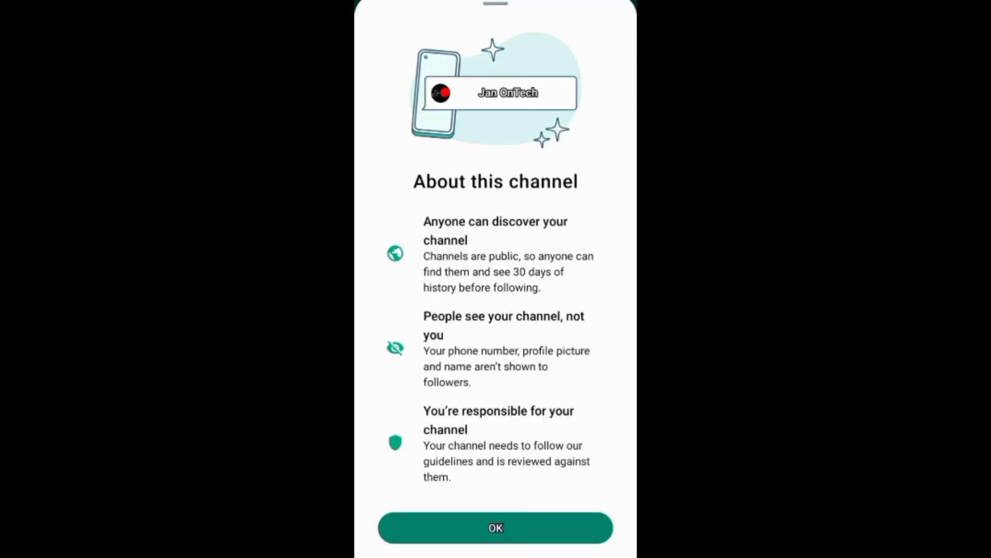
pyautogui.click(495, 528)
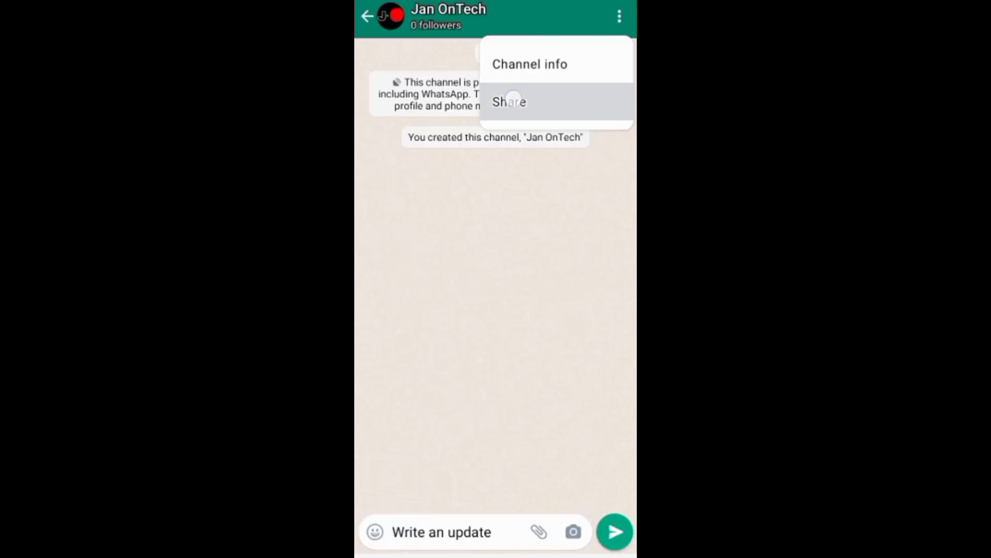
# Step: Send the update 'Welcome all.' to the channel and bring up its options menu
pyautogui.click(510, 102)
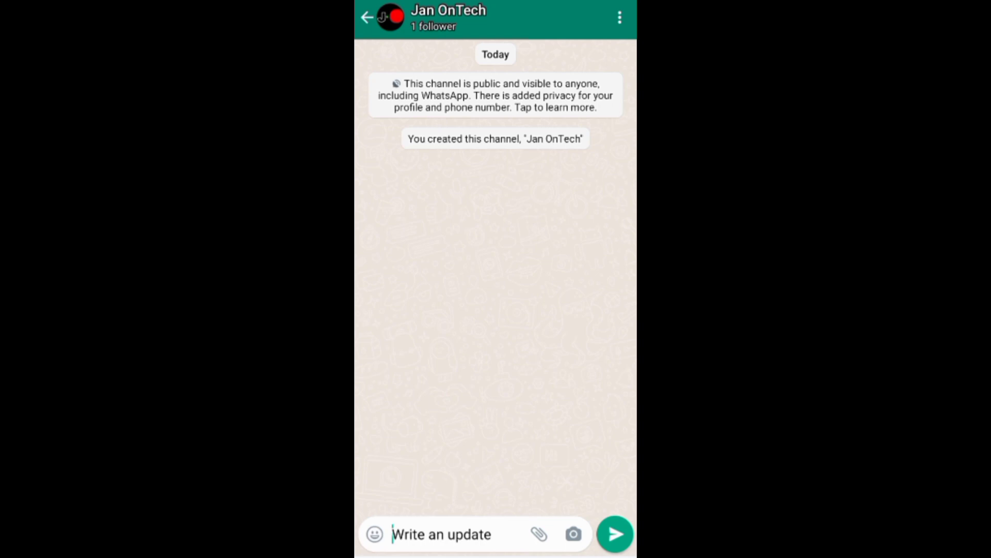
pyautogui.click(615, 534)
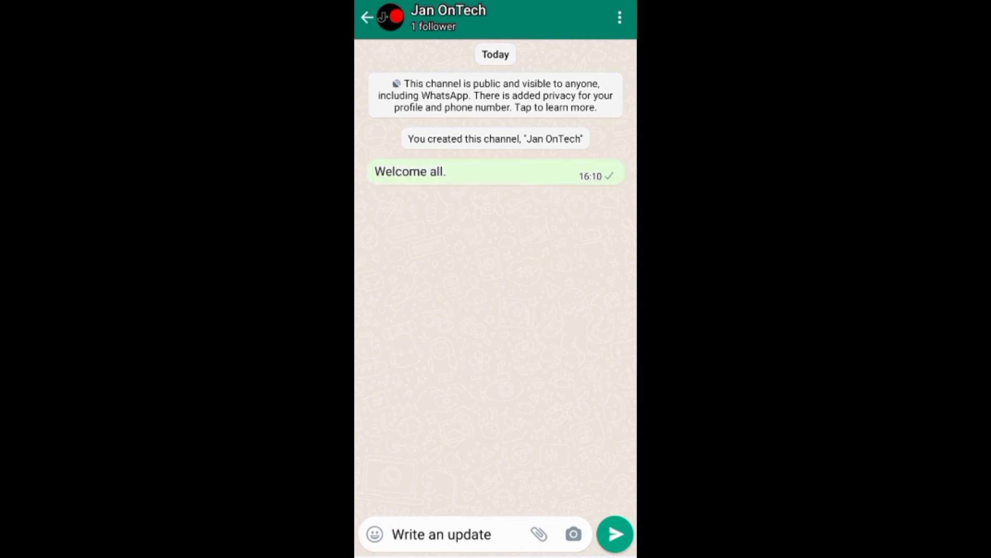
pyautogui.click(619, 18)
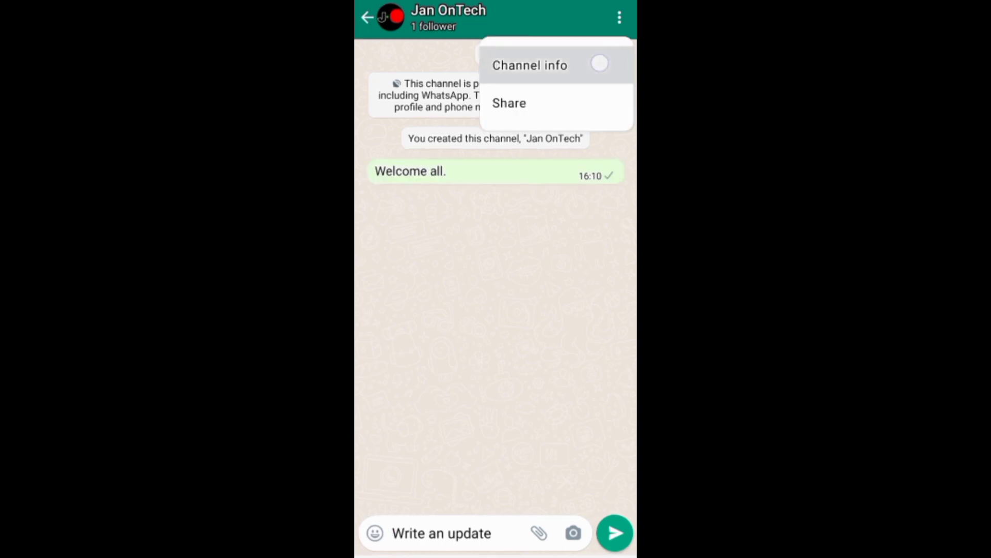
# Step: Share the Jan OnTech channel to a chosen recipient
pyautogui.click(509, 103)
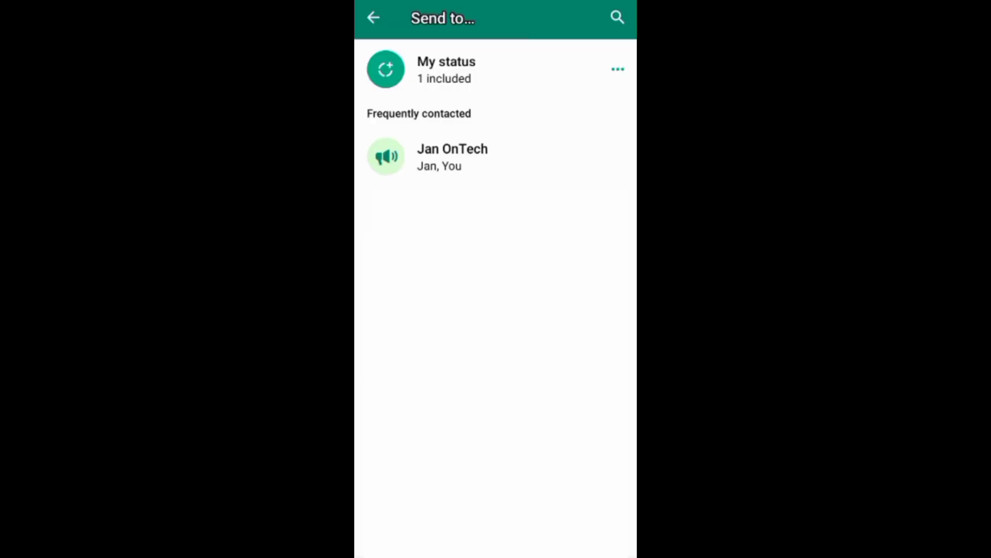
pyautogui.click(452, 156)
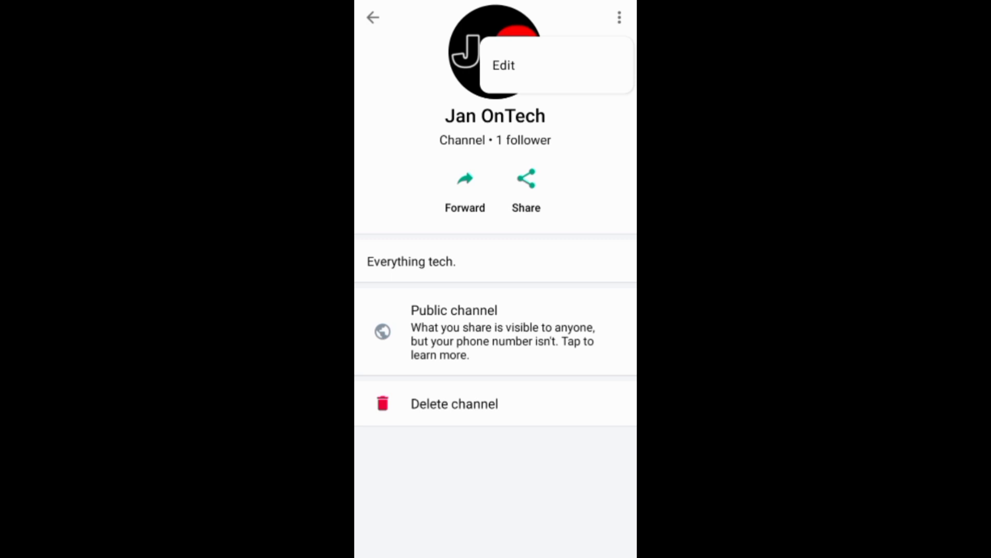
# Step: Edit the Jan OnTech channel details and save the changes
pyautogui.click(503, 65)
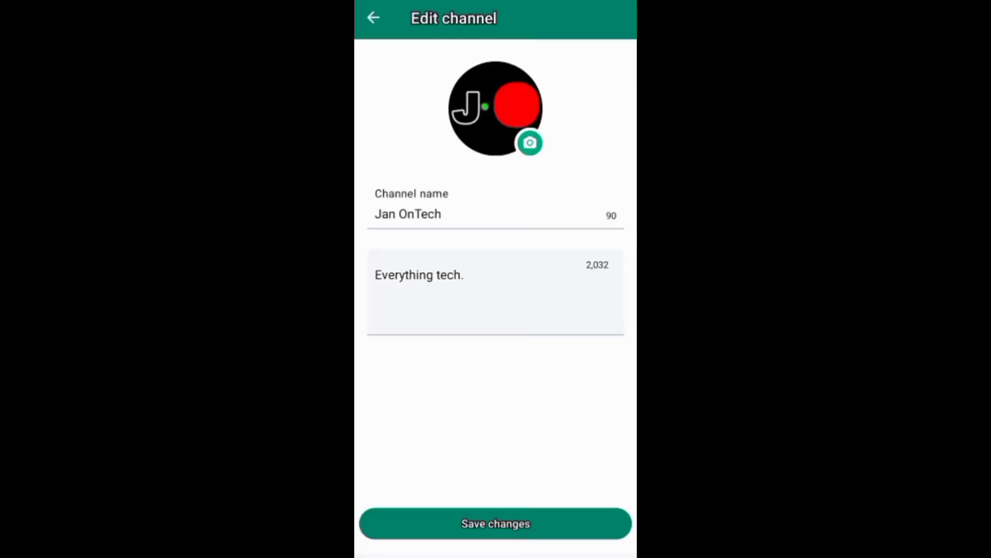
pyautogui.click(373, 18)
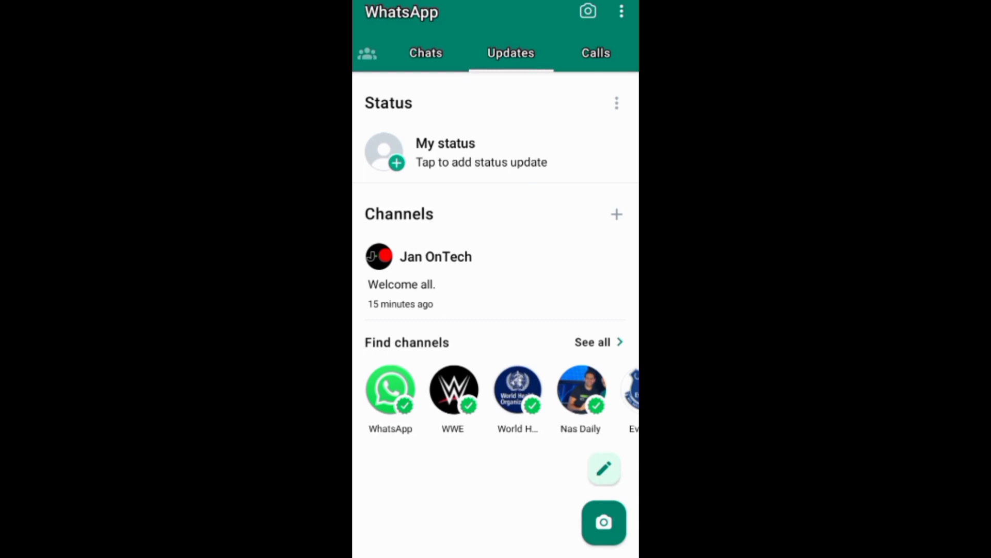
# Step: From the Jan OnTech channel's info, choose Delete channel to reach the confirmation
pyautogui.click(435, 256)
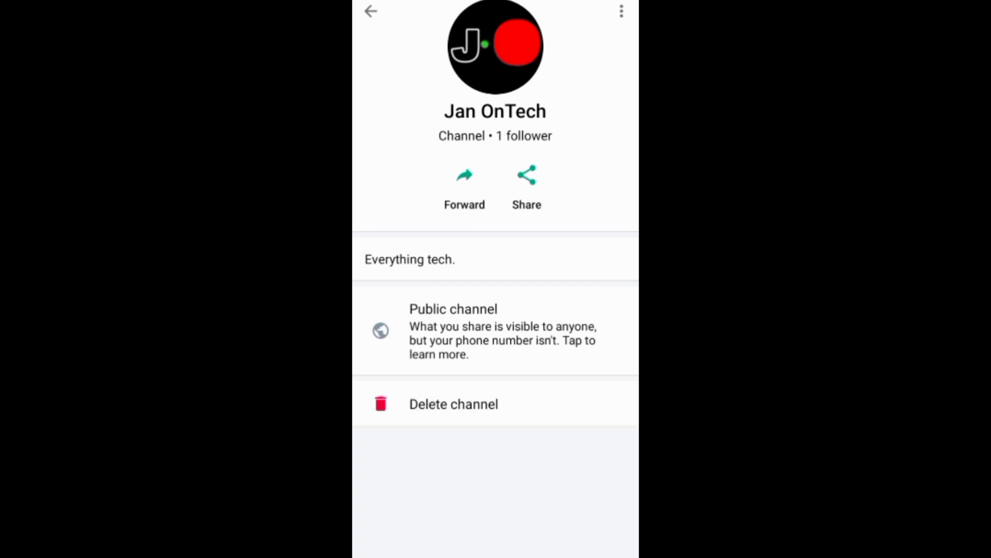
pyautogui.click(453, 404)
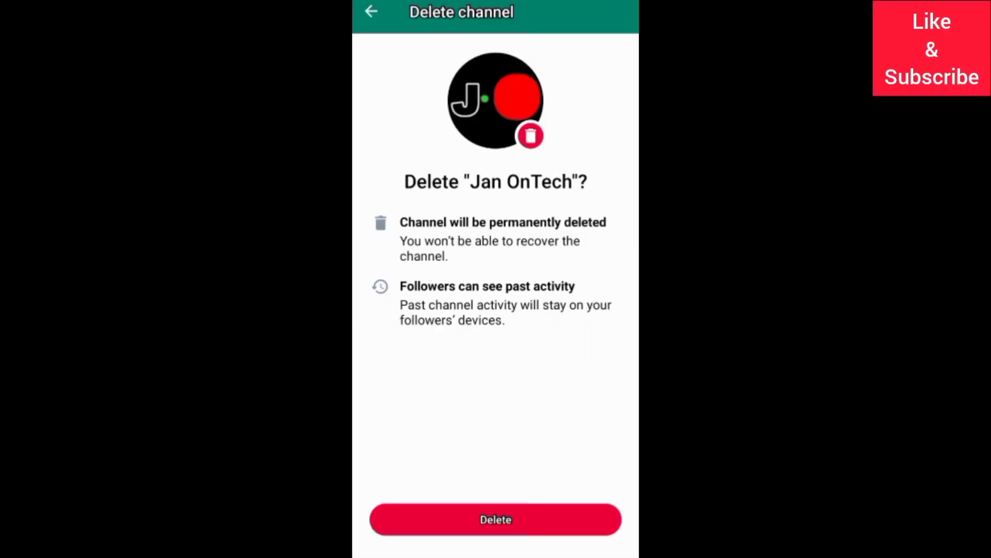